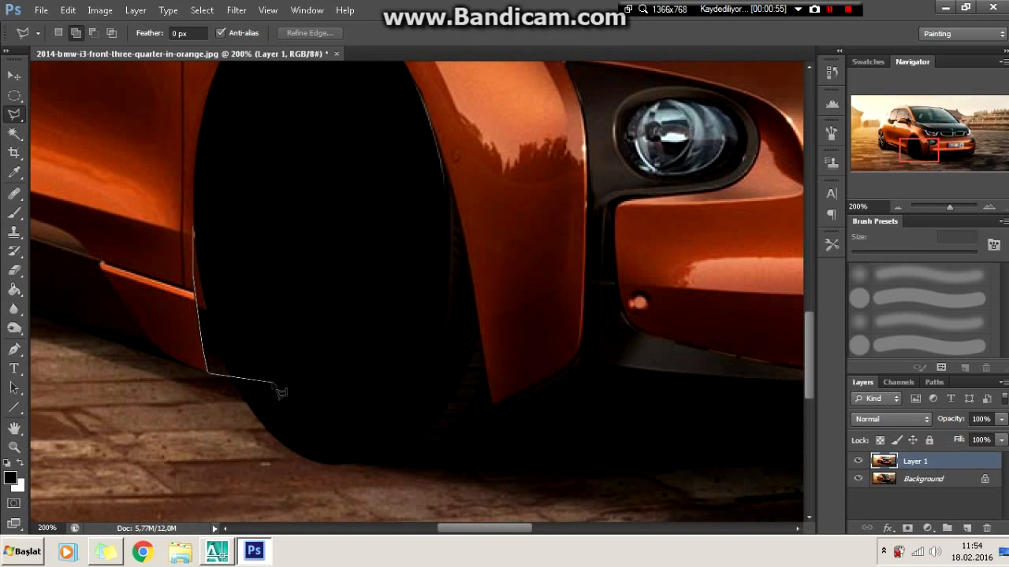
Outline the lower front bumper area around the front wheel with the Lasso tool
click(441, 439)
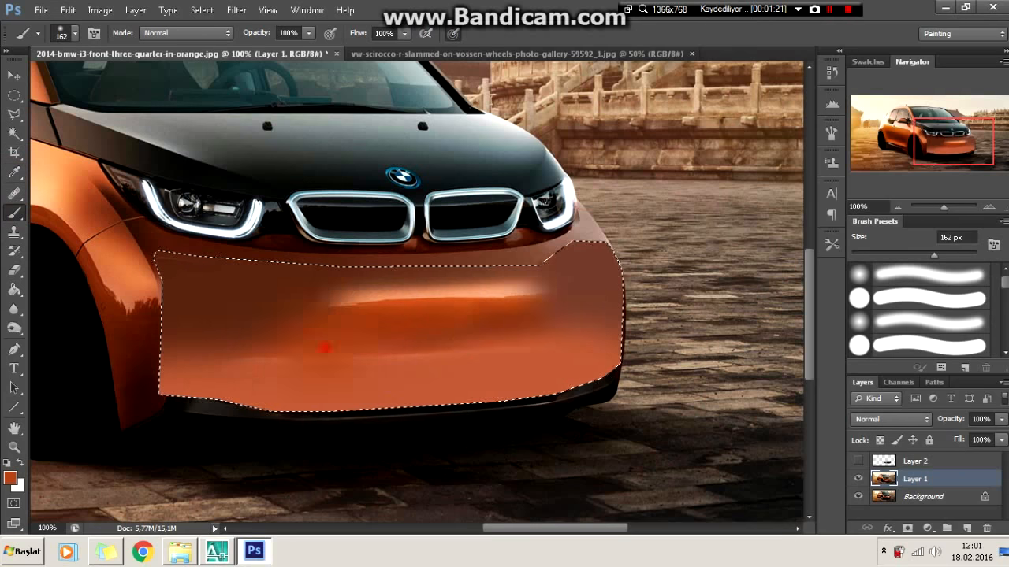
Reveal the white bumper layer and load the saved bumper-area selection
click(857, 460)
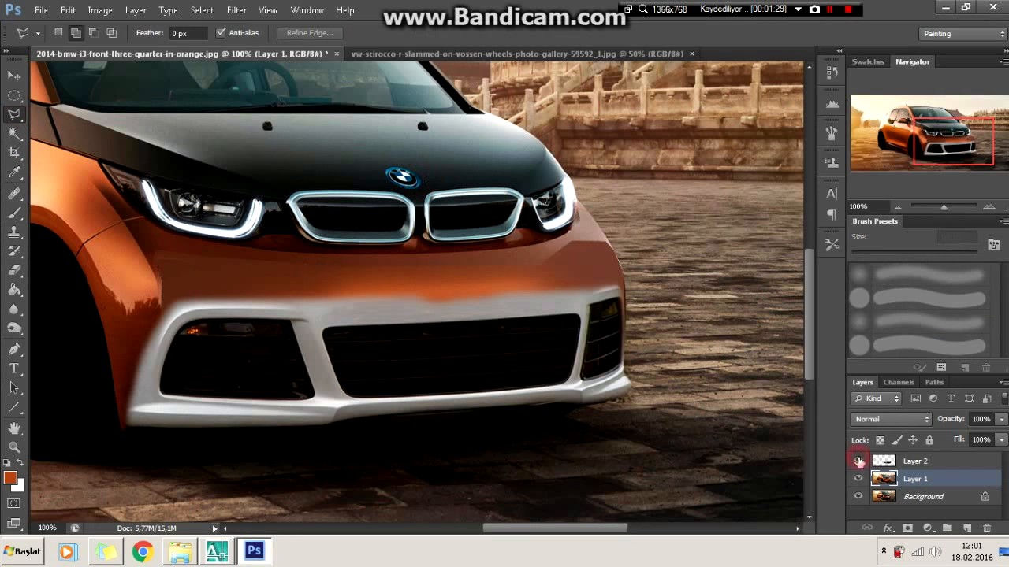
click(572, 183)
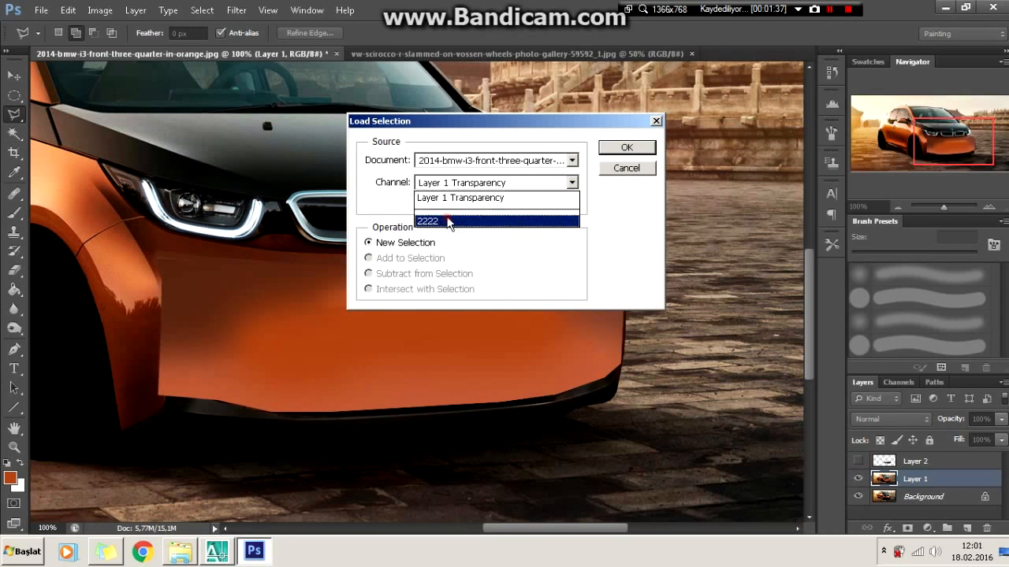
click(626, 148)
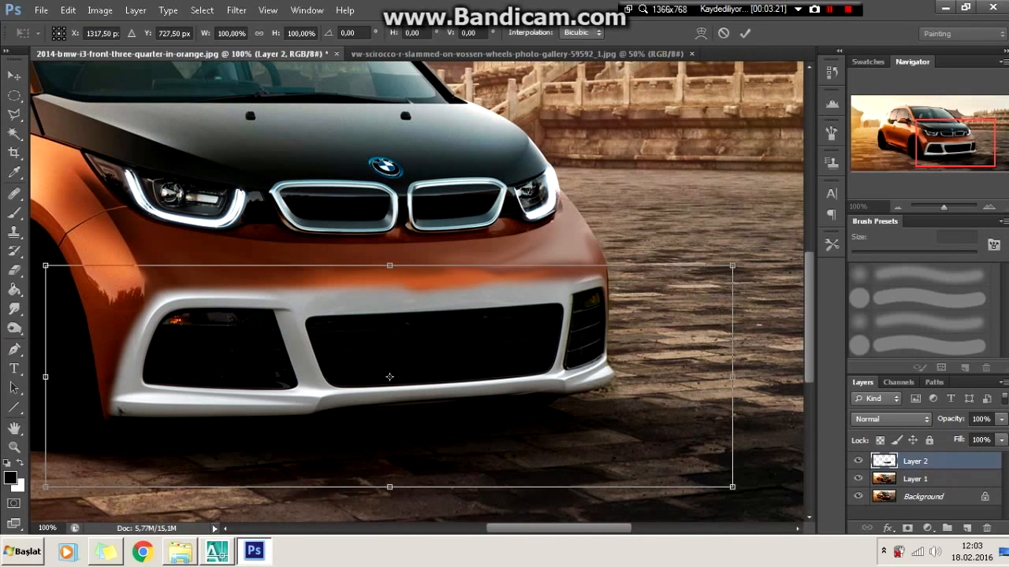
Scale the white bumper to the i3's front and erase its excess beside the left fender
drag(388, 264, 388, 249)
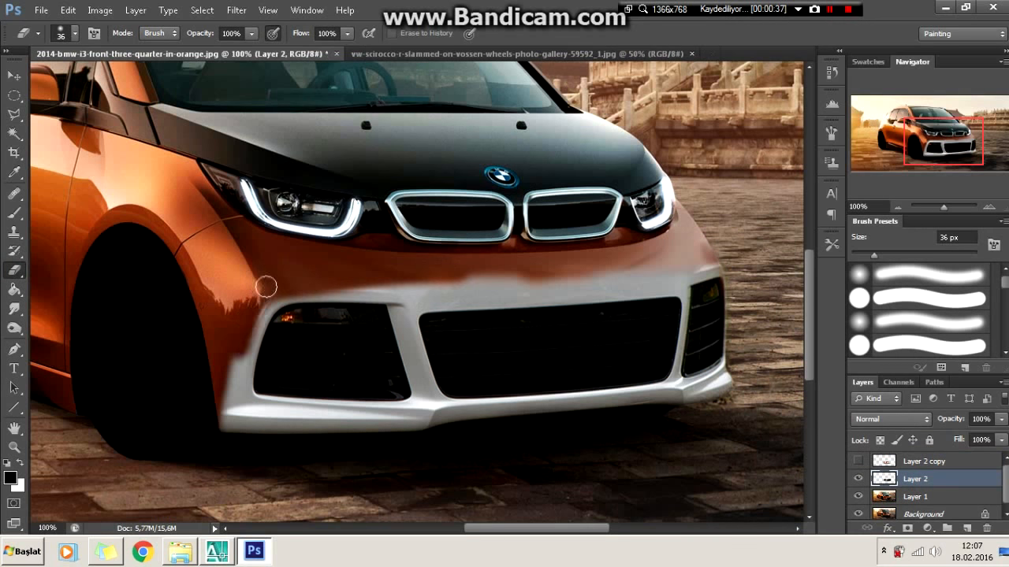
drag(265, 286, 709, 259)
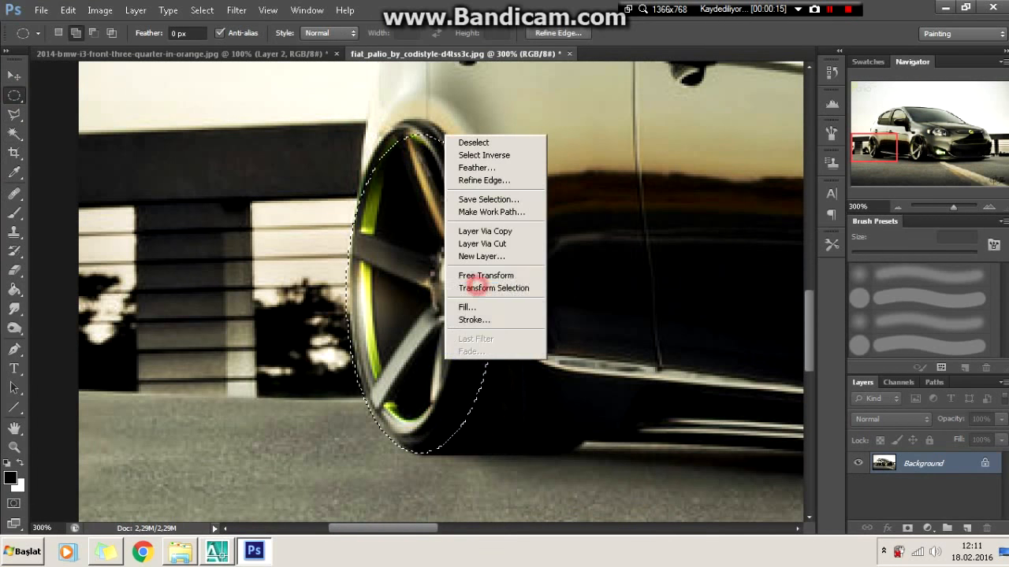
Reshape the selection around the five-spoke rim and convert the rim layer to a smart object
click(486, 276)
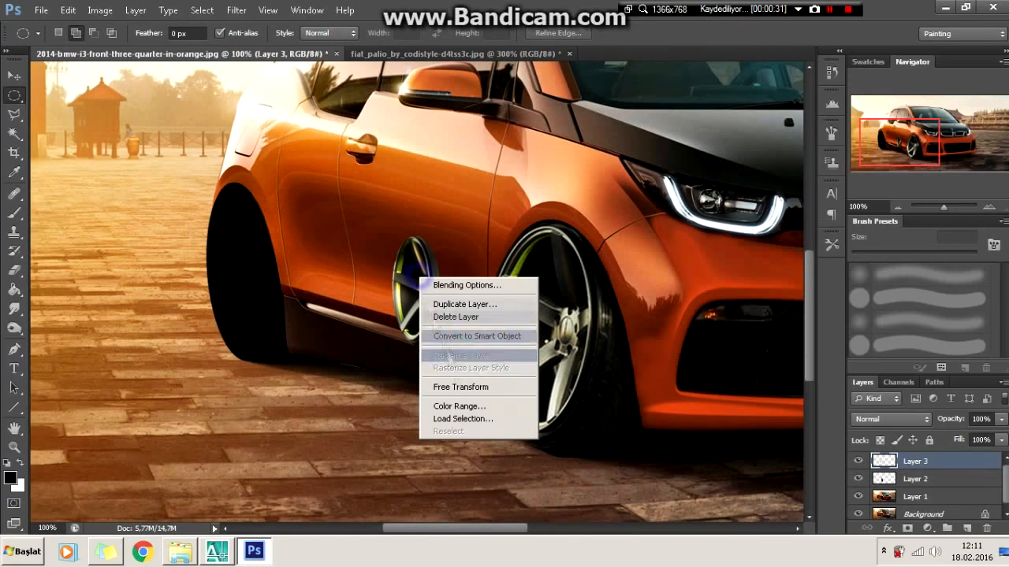
click(461, 388)
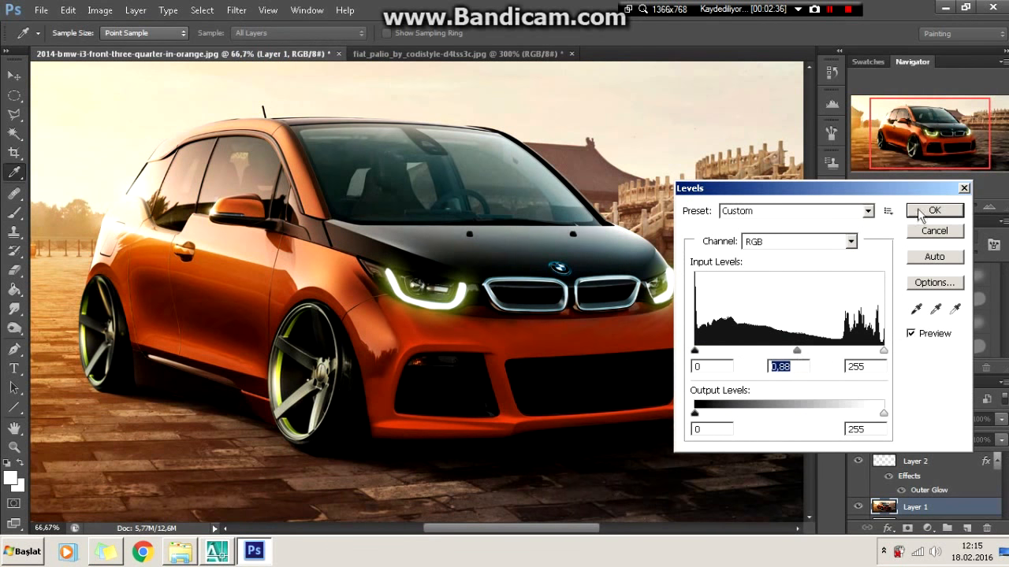
Confirm the Levels tone adjustment on the i3 photo
click(934, 211)
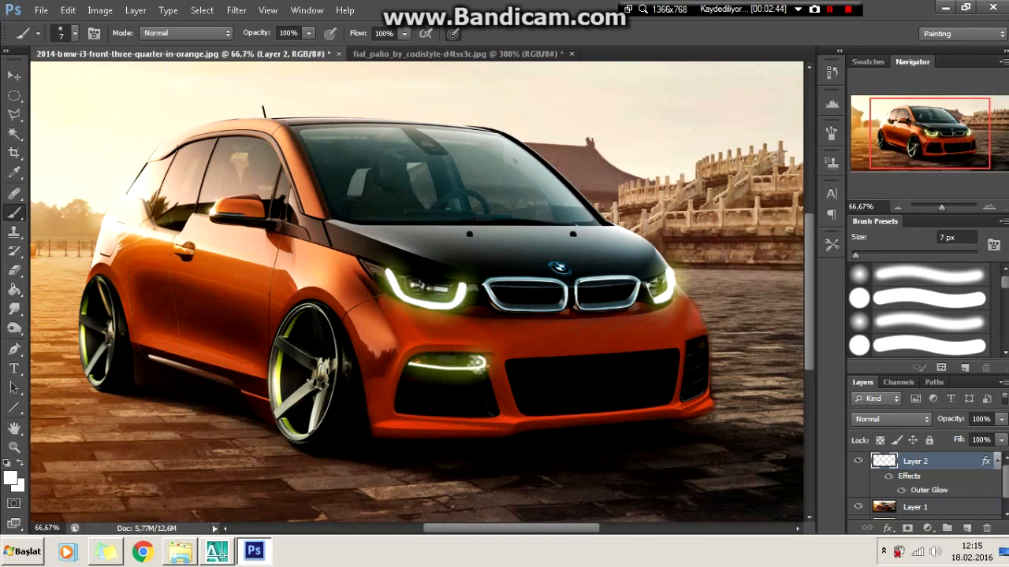